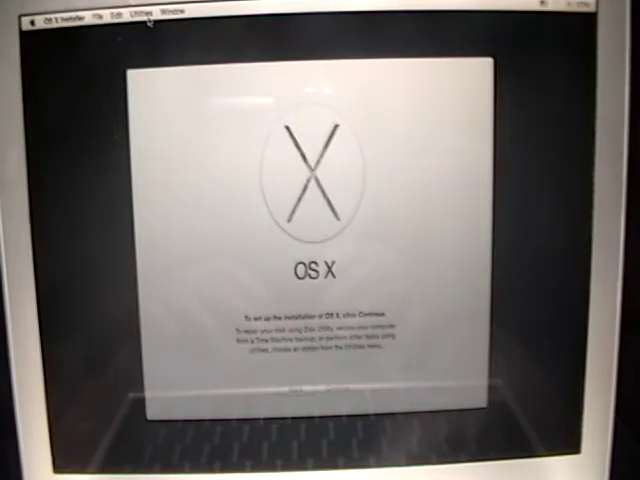
Reveal the Utilities list with Firmware Password Utility, Disk Utility, Terminal and System Information
left_click(132, 20)
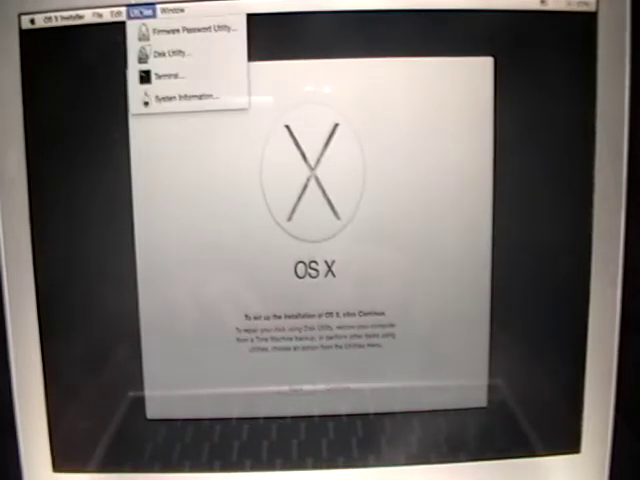